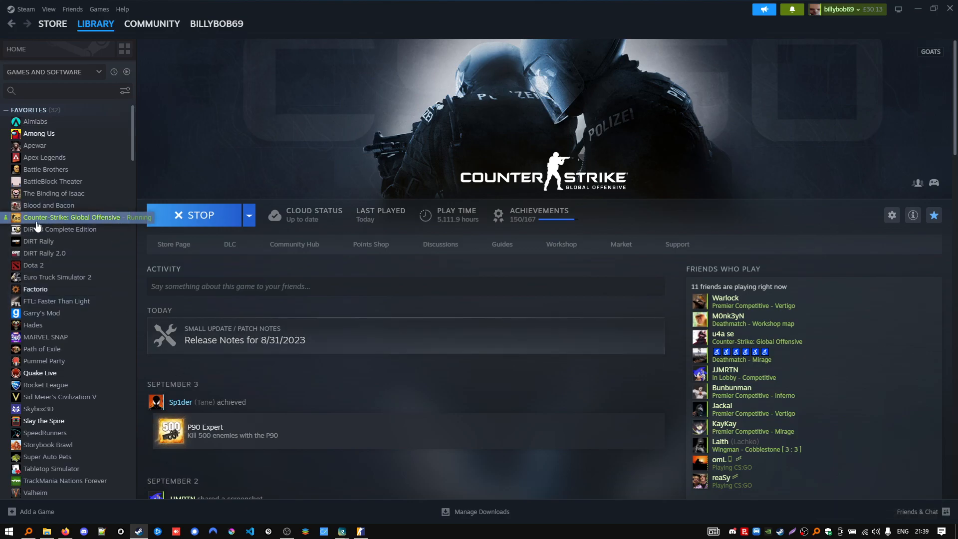
- Open Counter-Strike: Global Offensive's Properties at the Installed Files section (64.08 GB)
{"action": "right_click", "coordinate": [72, 217]}
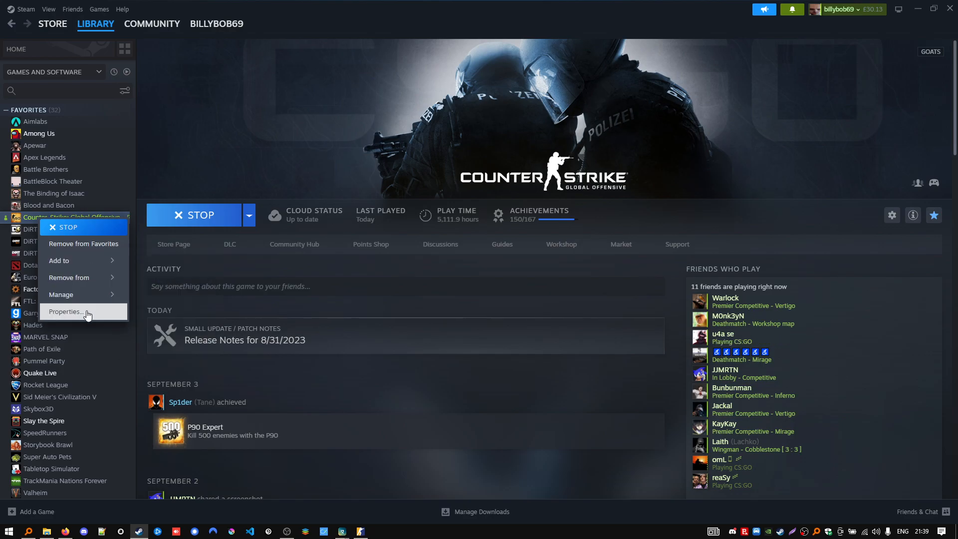
{"action": "left_click", "coordinate": [65, 311]}
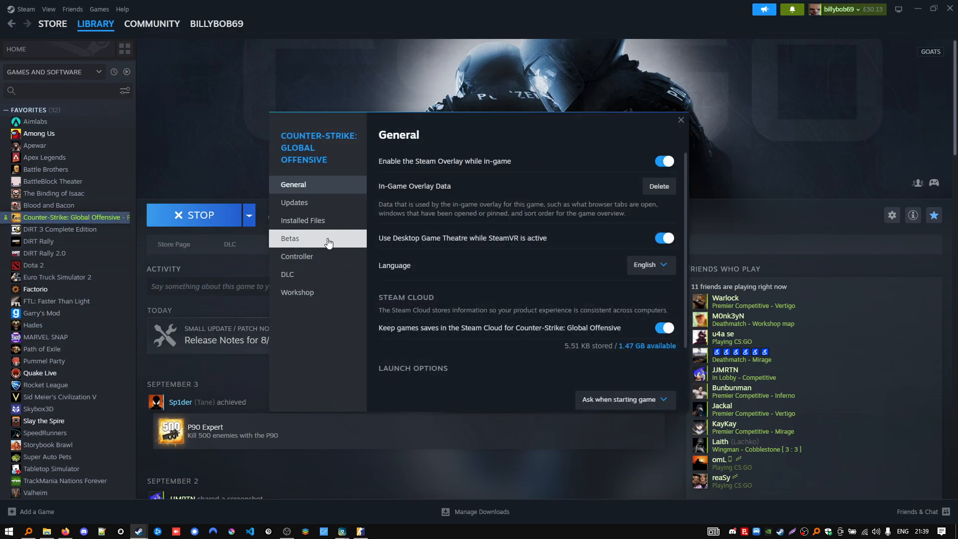
{"action": "left_click", "coordinate": [303, 220]}
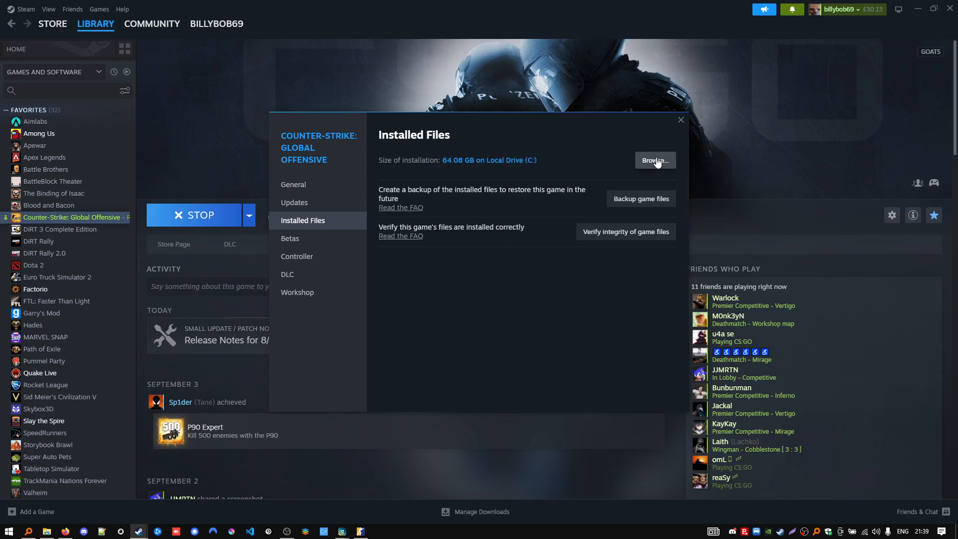
- Browse the game's install folder and navigate into game\csgo\cfg
{"action": "left_click", "coordinate": [654, 160]}
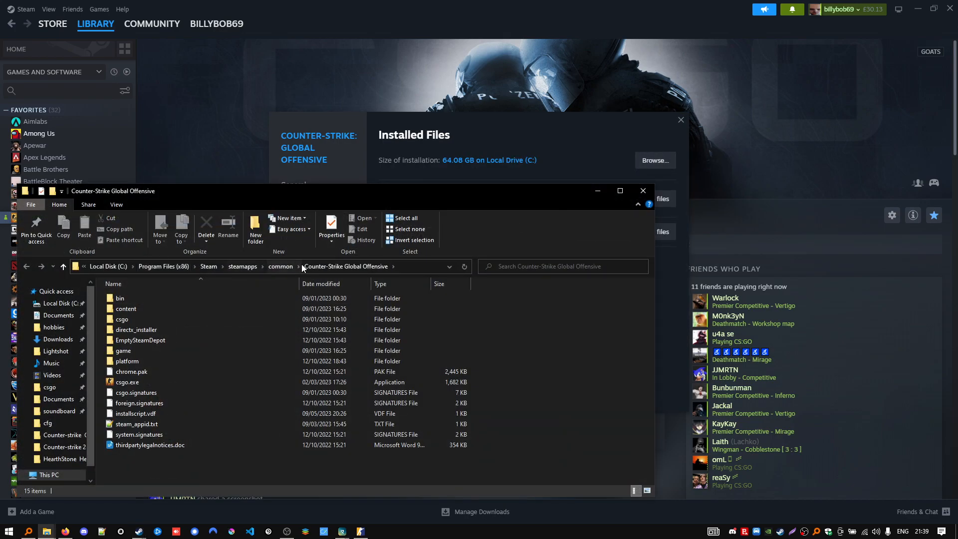
{"action": "left_click", "coordinate": [123, 350]}
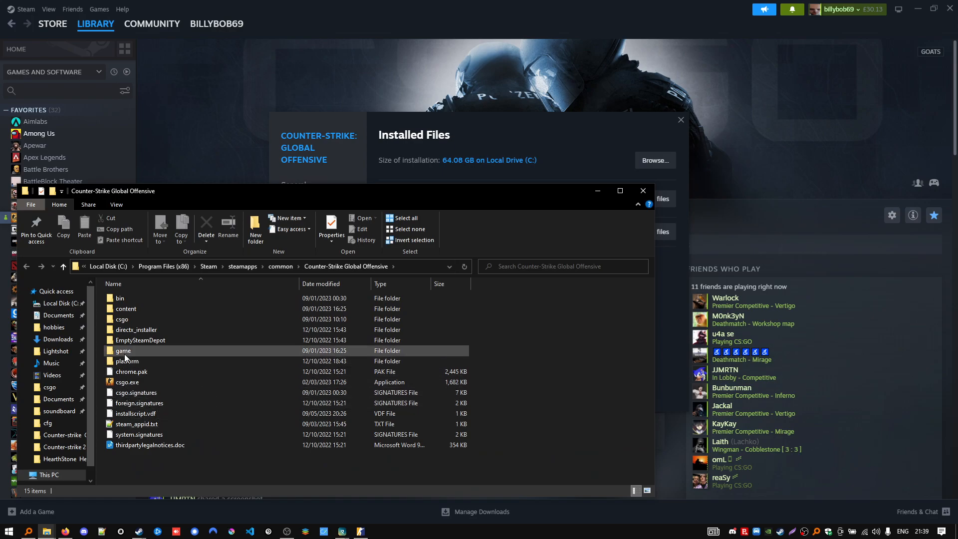
{"action": "double_click", "coordinate": [123, 351]}
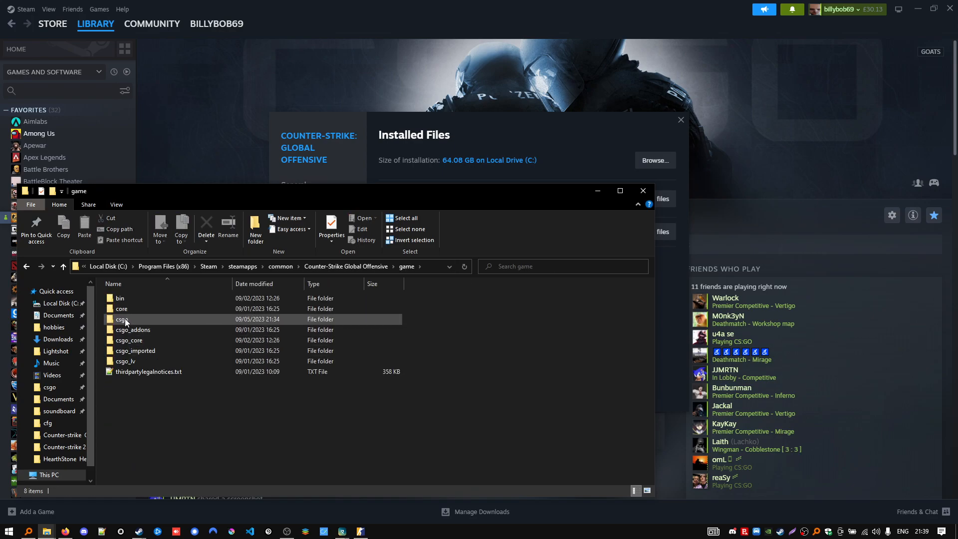
{"action": "double_click", "coordinate": [122, 319]}
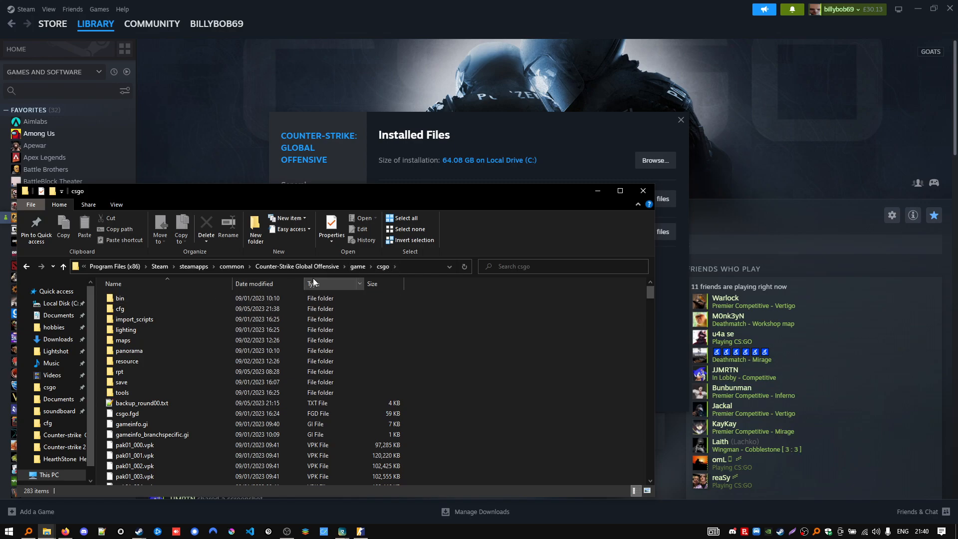
{"action": "double_click", "coordinate": [121, 309]}
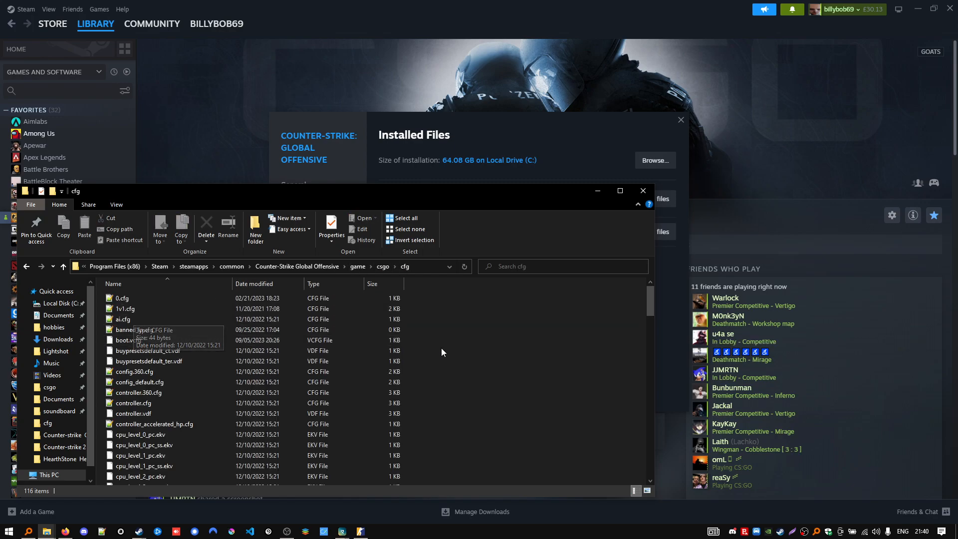
{"action": "left_click", "coordinate": [257, 266]}
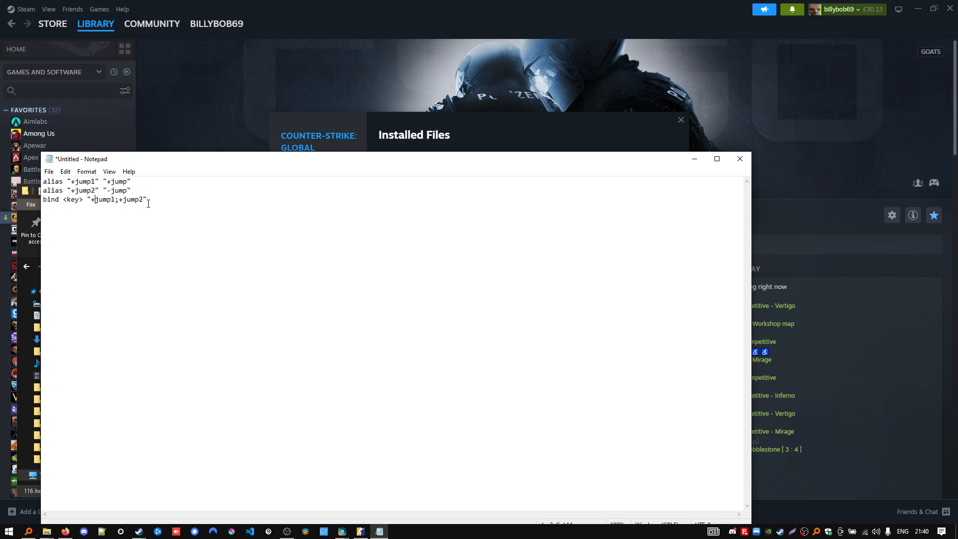
- Select the <key> placeholder in the bind line, then return the cursor to the line end
{"action": "double_click", "coordinate": [72, 199]}
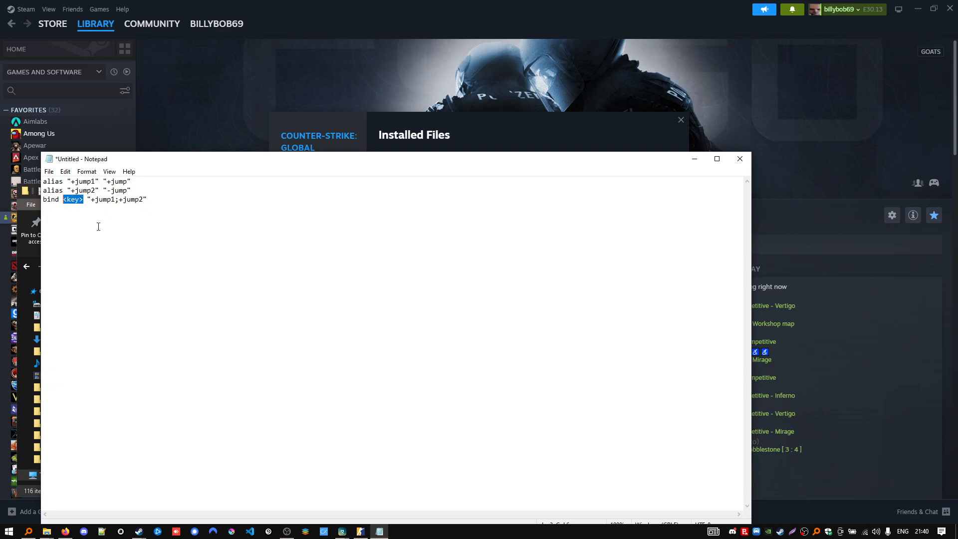
{"action": "left_click", "coordinate": [147, 200]}
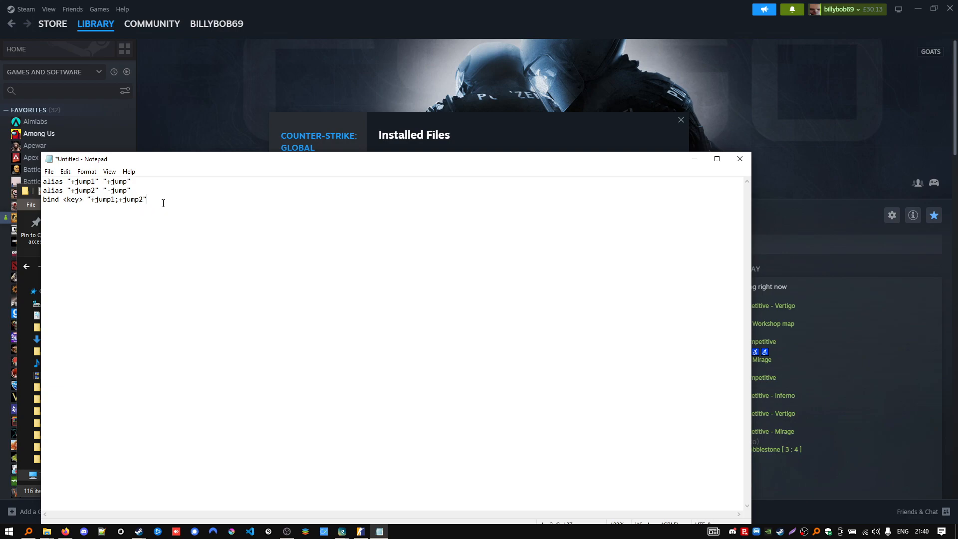
{"action": "mouse_move", "coordinate": [49, 171]}
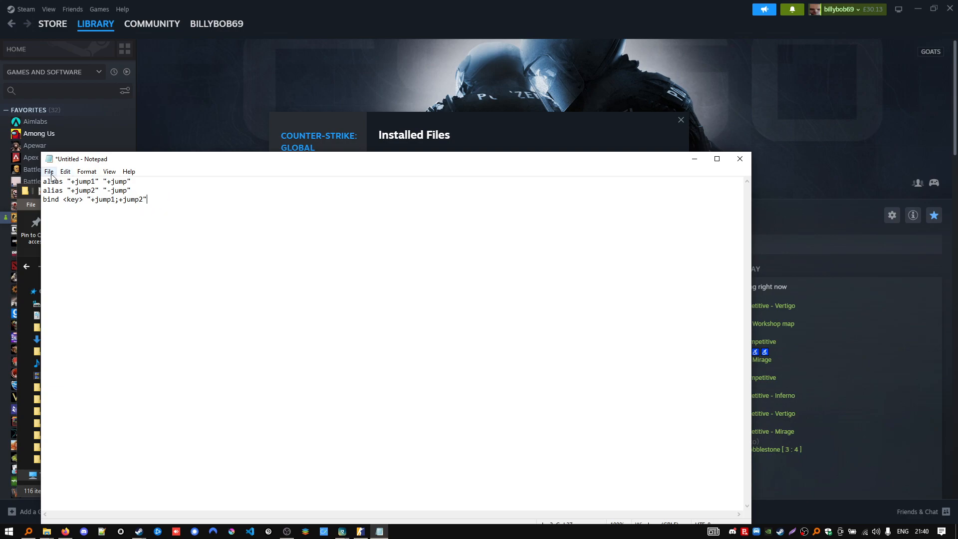
- Save the jump binds as autoexec.cfg, type All Files, in the cfg folder
{"action": "left_click", "coordinate": [49, 171]}
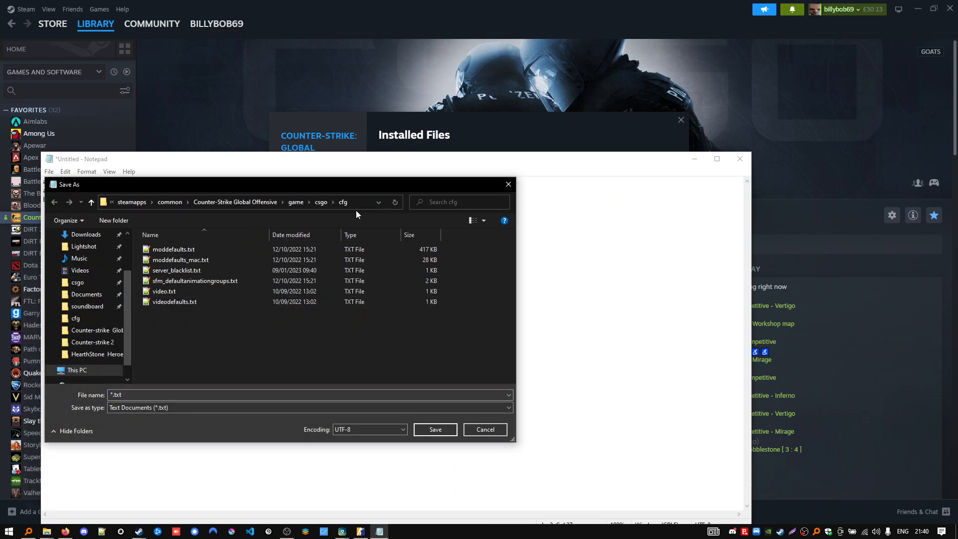
{"action": "left_click", "coordinate": [308, 407]}
{"action": "type", "text": "autoexec.cfg"}
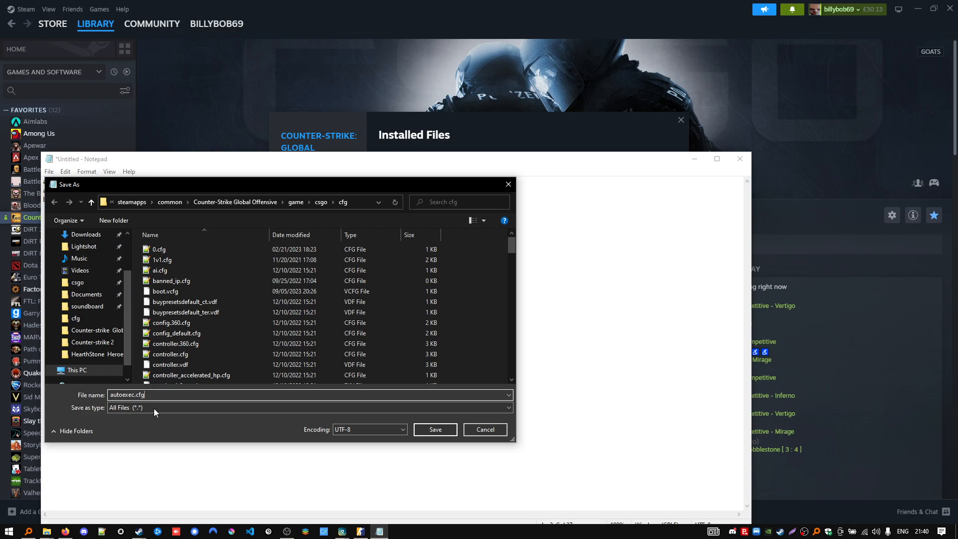
{"action": "left_click", "coordinate": [435, 429]}
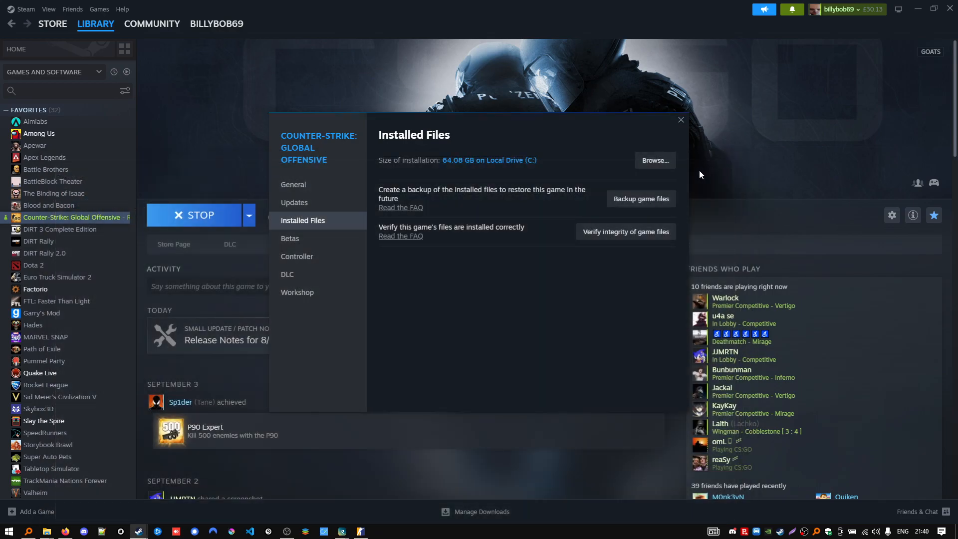
{"action": "mouse_move", "coordinate": [335, 356]}
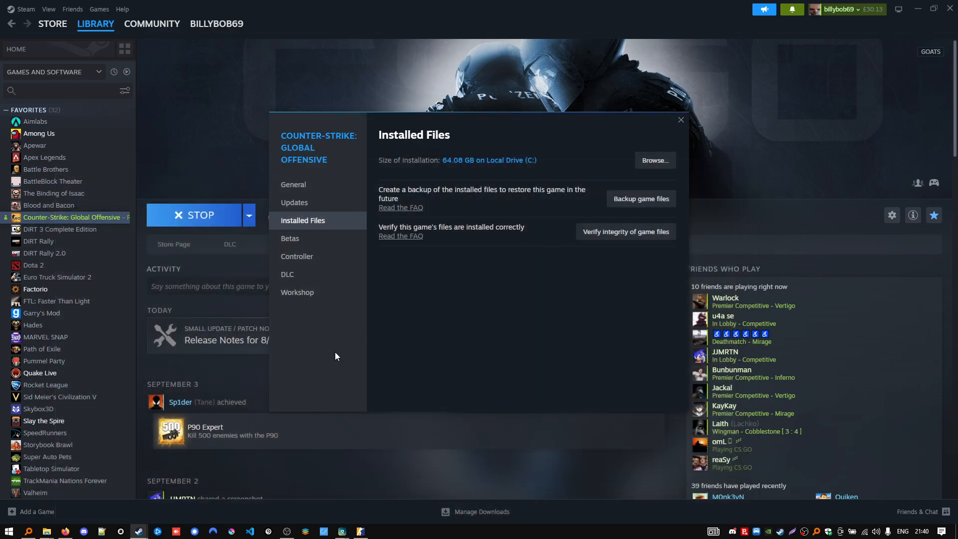
{"action": "mouse_move", "coordinate": [317, 415]}
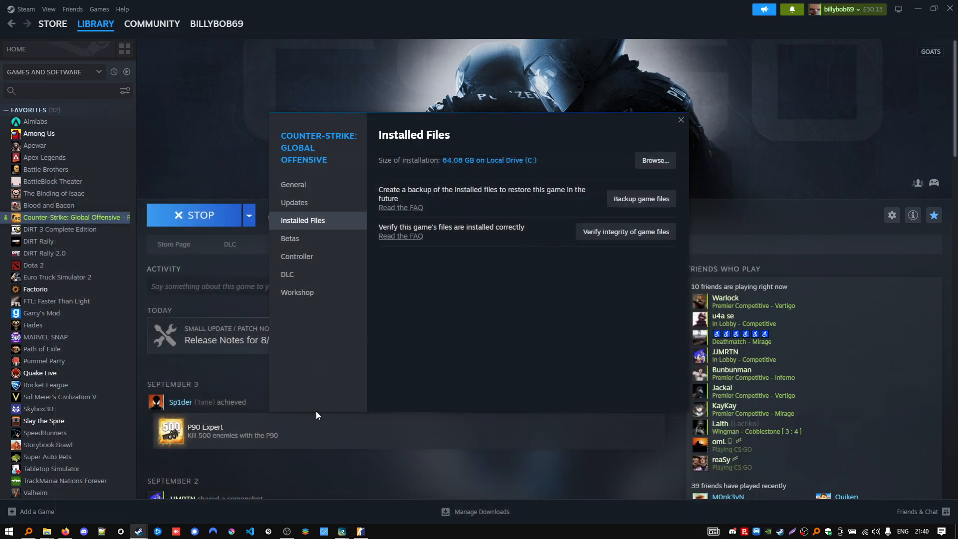